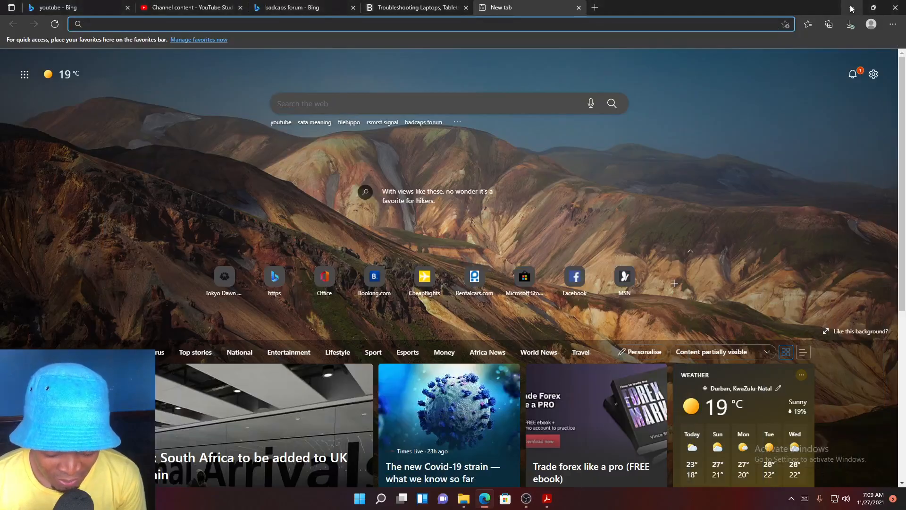
mouse_move(850, 8)
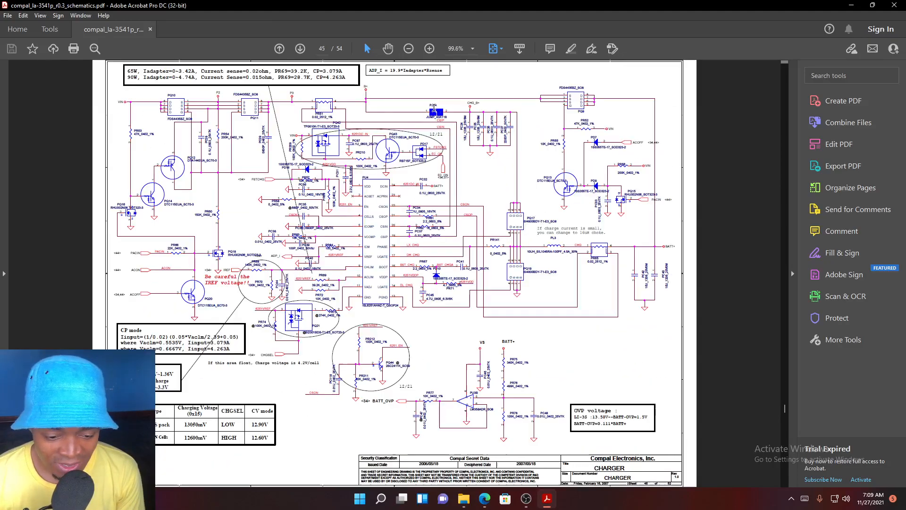
Open schematic page 47 and zoom to 300% on the PL5 inductor by the +5VALWP rail.
left_click(300, 48)
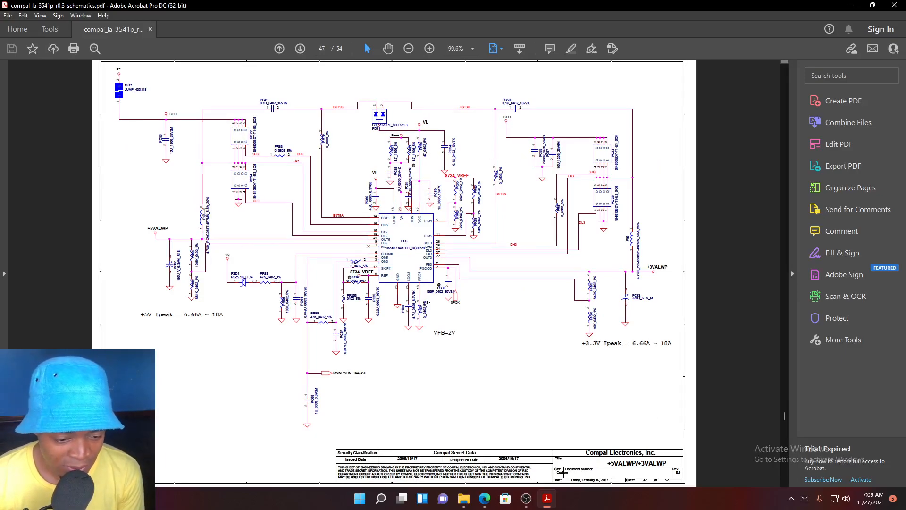
left_click(429, 48)
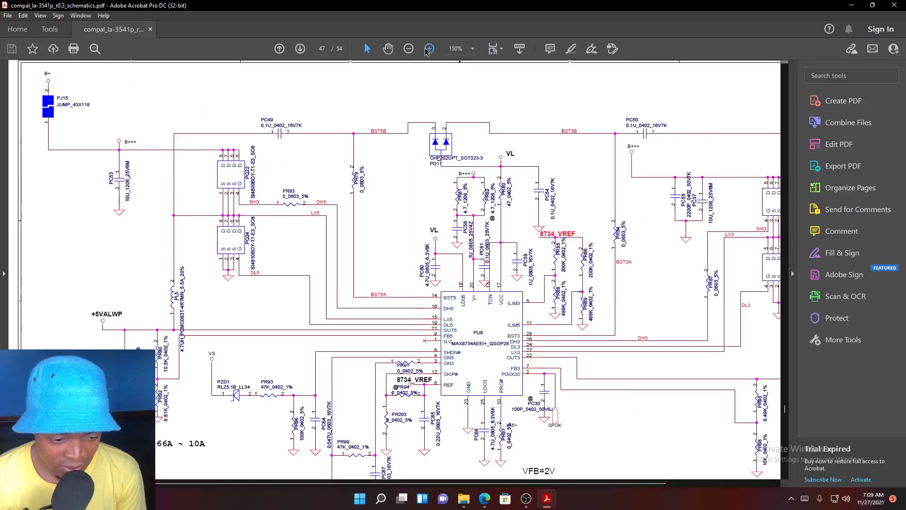
left_click(429, 49)
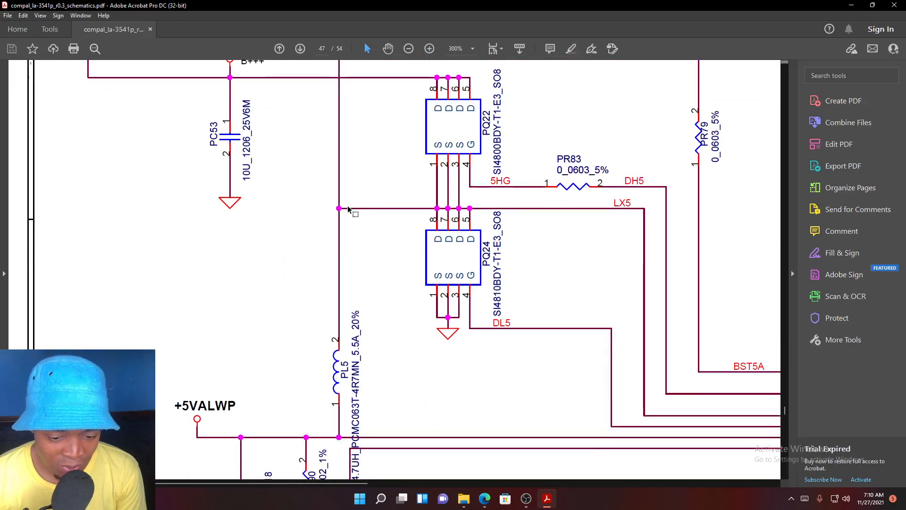
scroll("down", 3)
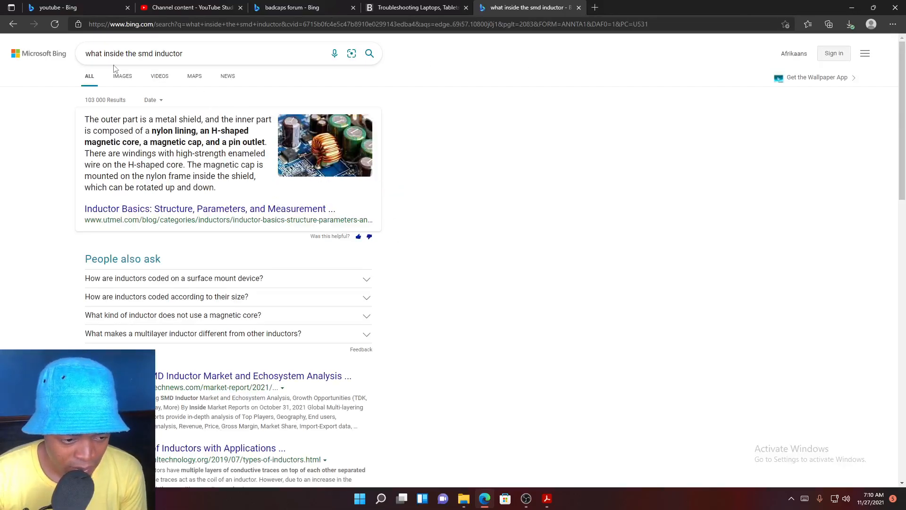
Switch to image results and open the R30-marked inductor photo in the viewer.
left_click(122, 76)
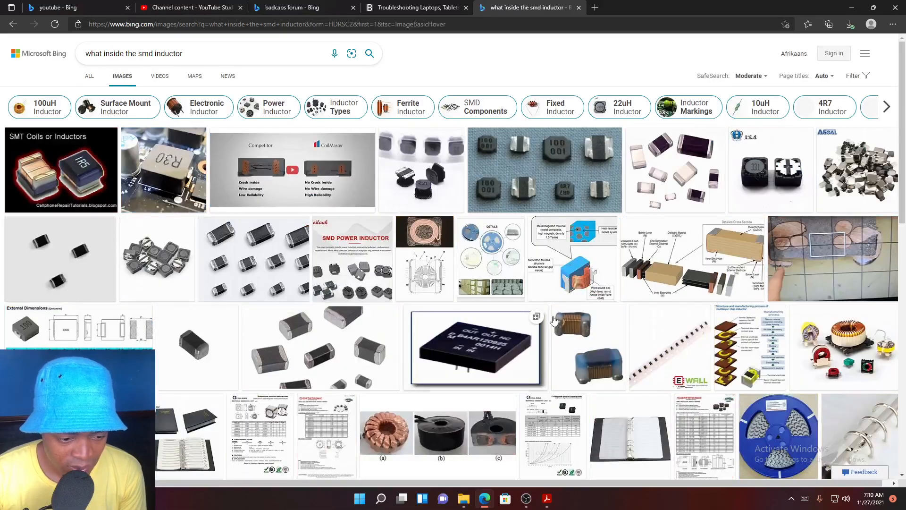
left_click(476, 348)
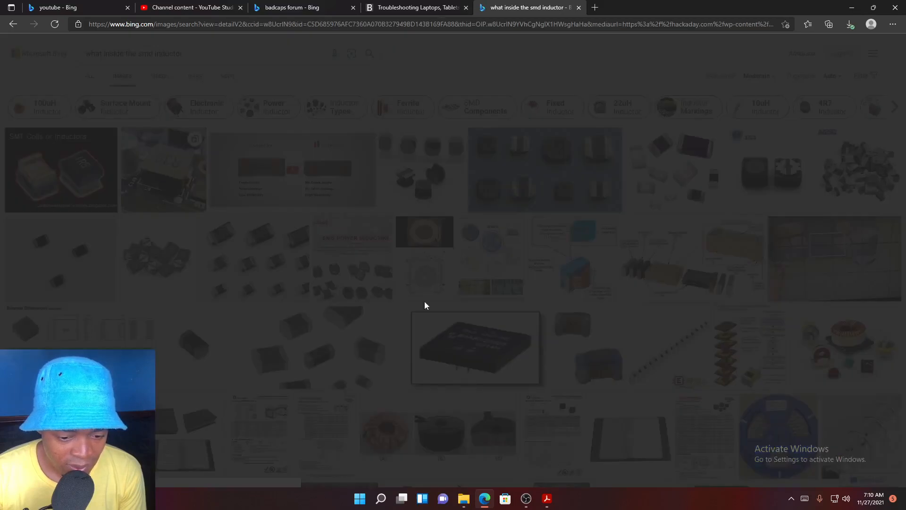
left_click(475, 348)
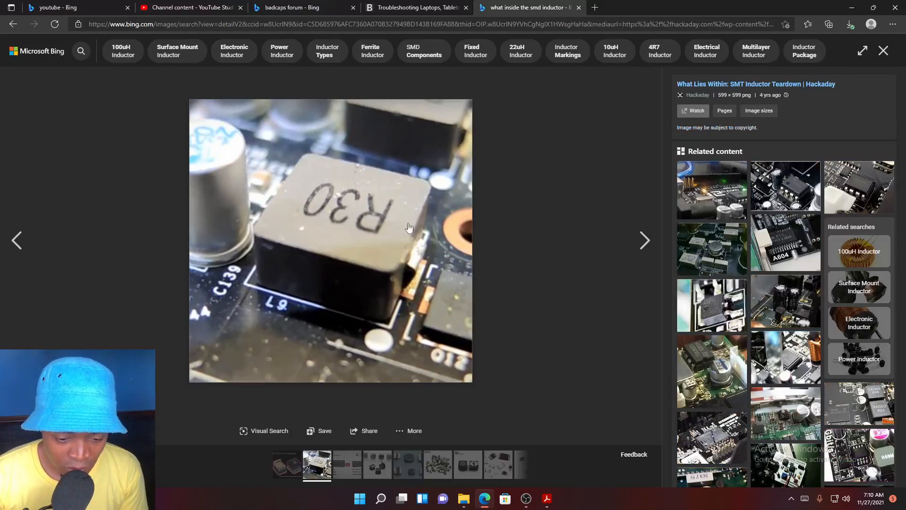
mouse_move(396, 261)
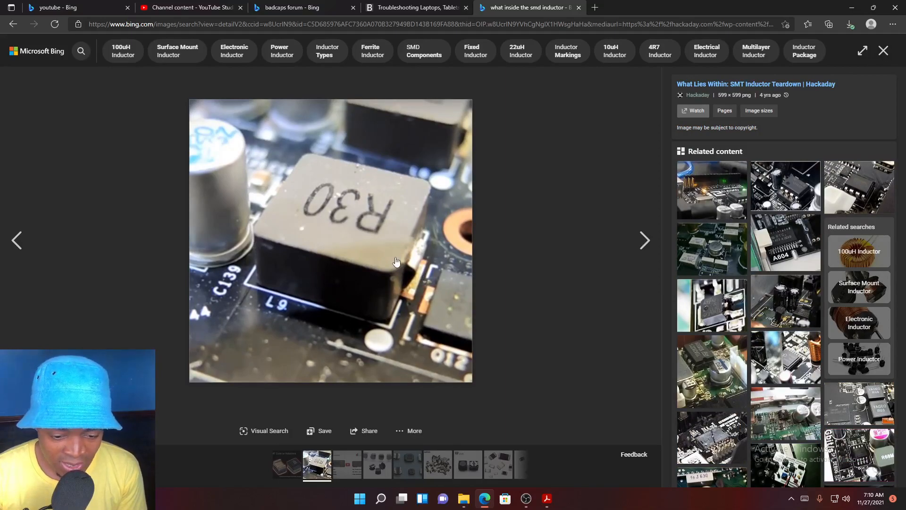
mouse_move(323, 250)
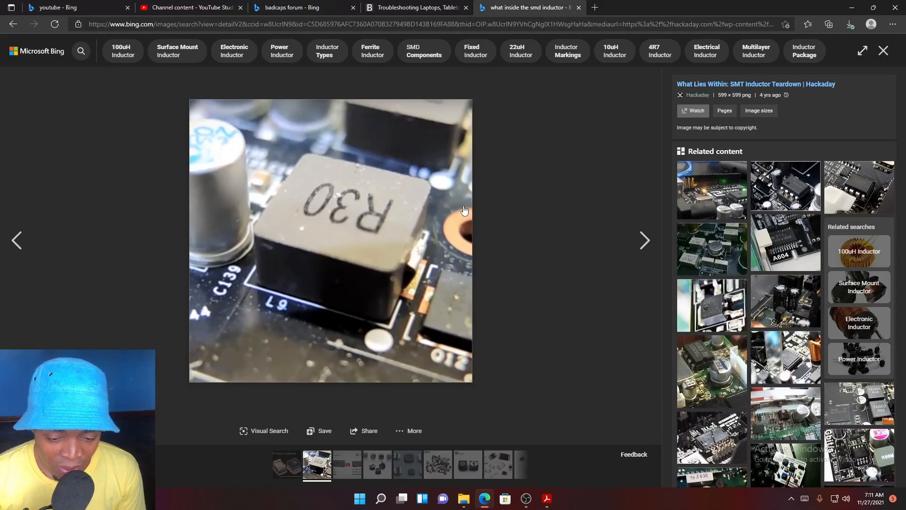
mouse_move(131, 173)
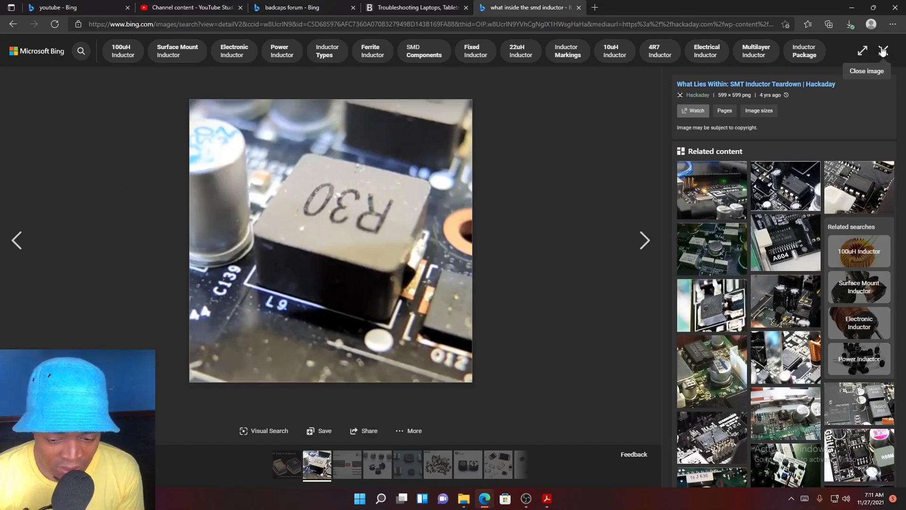
Close the enlarged R30 inductor photo.
left_click(883, 51)
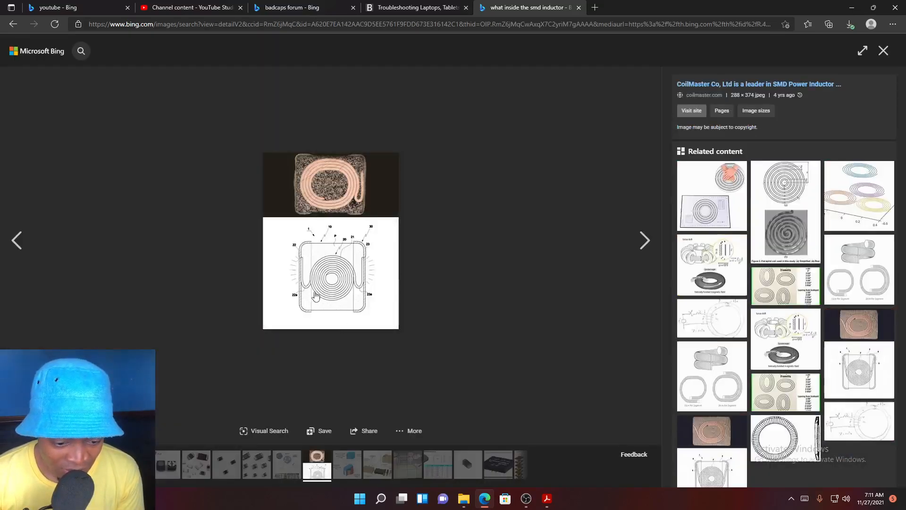
mouse_move(352, 333)
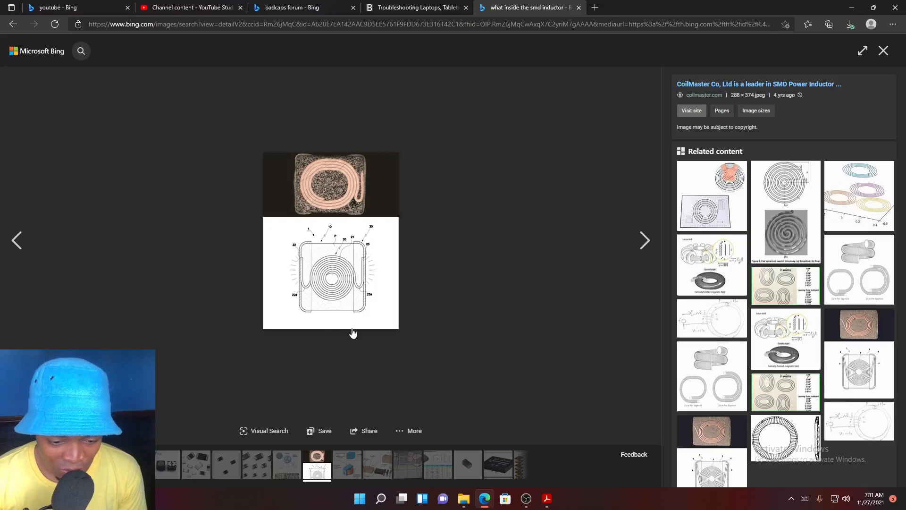
mouse_move(304, 434)
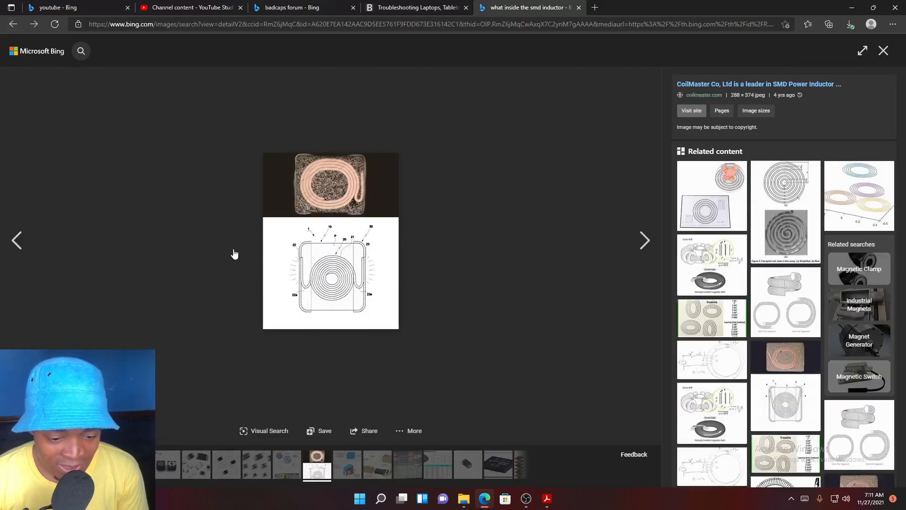
mouse_move(316, 290)
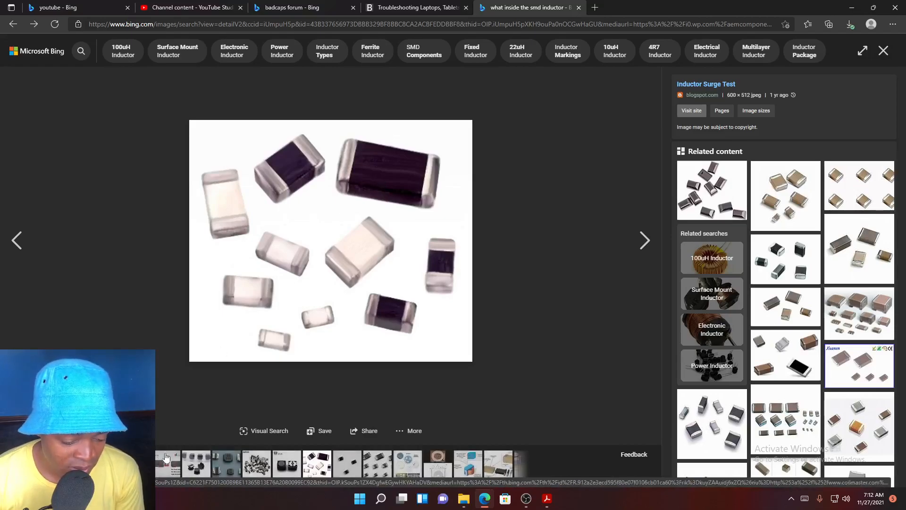
Return to the R30 inductor close-up via the filmstrip thumbnail.
left_click(317, 464)
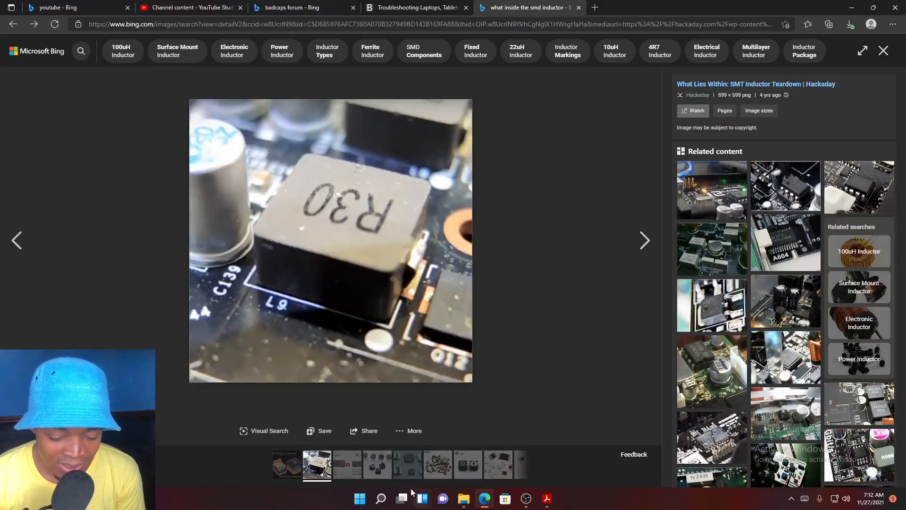
left_click(317, 464)
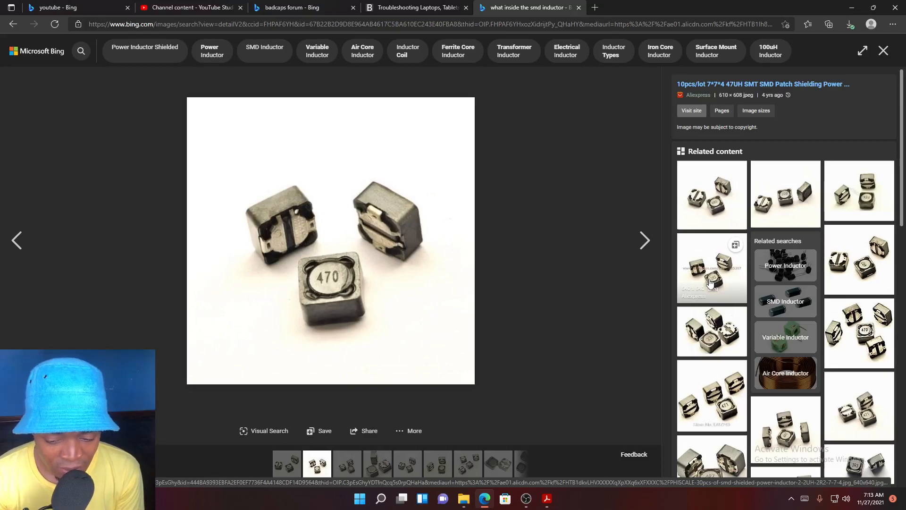
Scroll down the image results and open the '472D' SMD inductor related search.
scroll("down", 3)
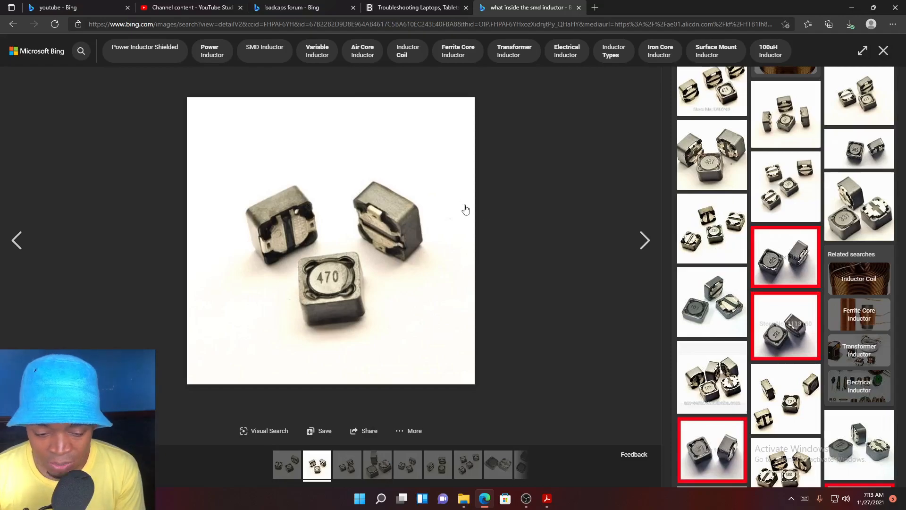
scroll("down", 3)
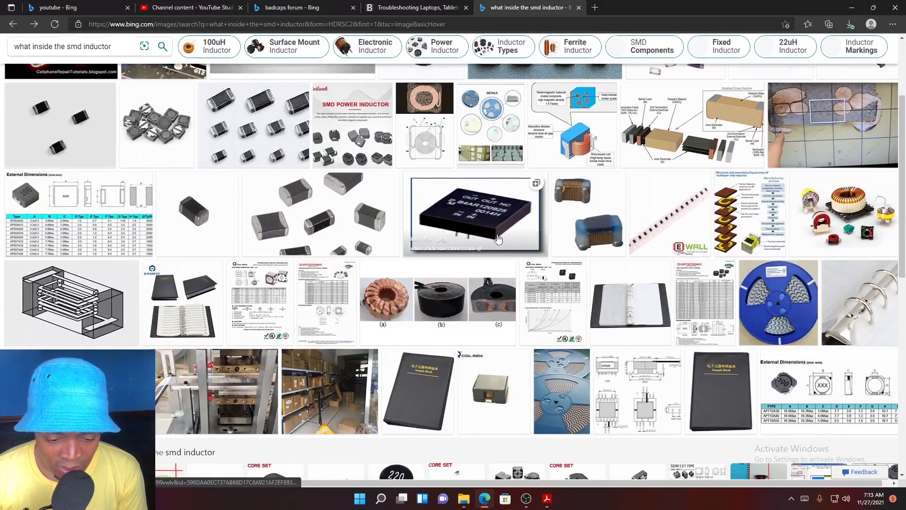
scroll("down", 3)
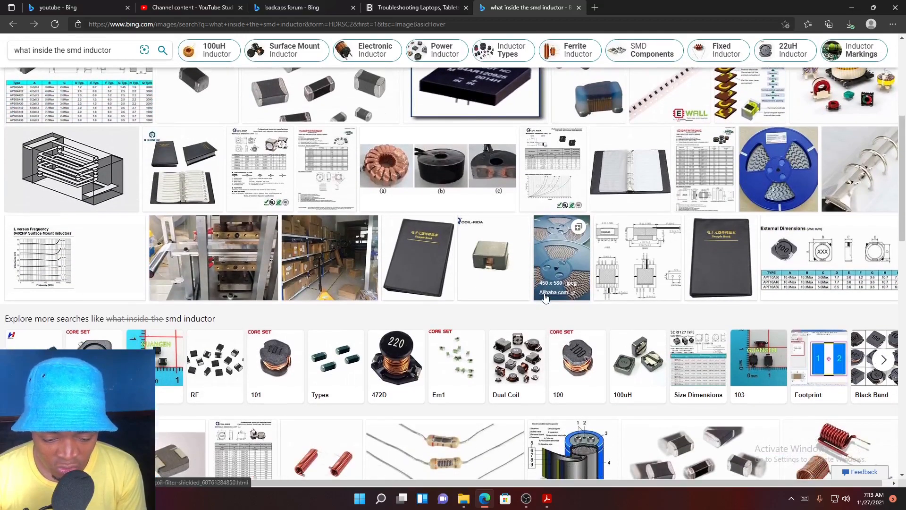
mouse_move(404, 368)
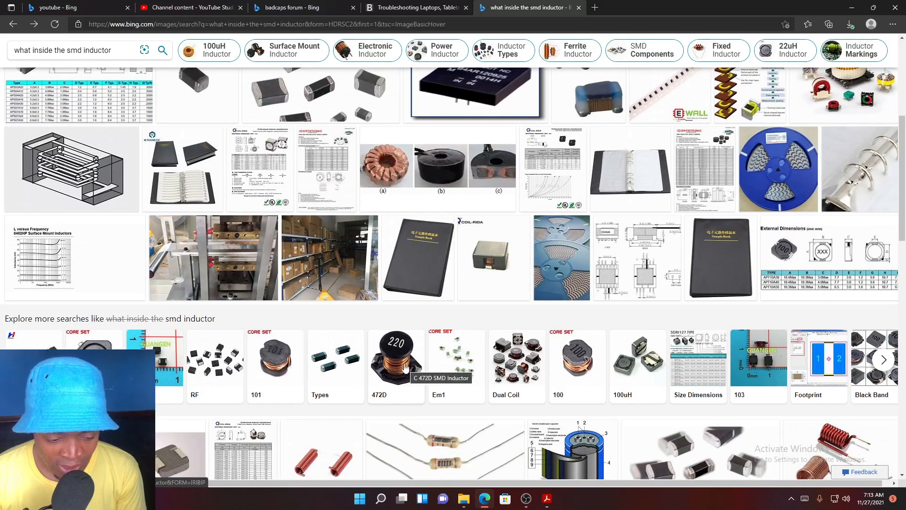
left_click(396, 359)
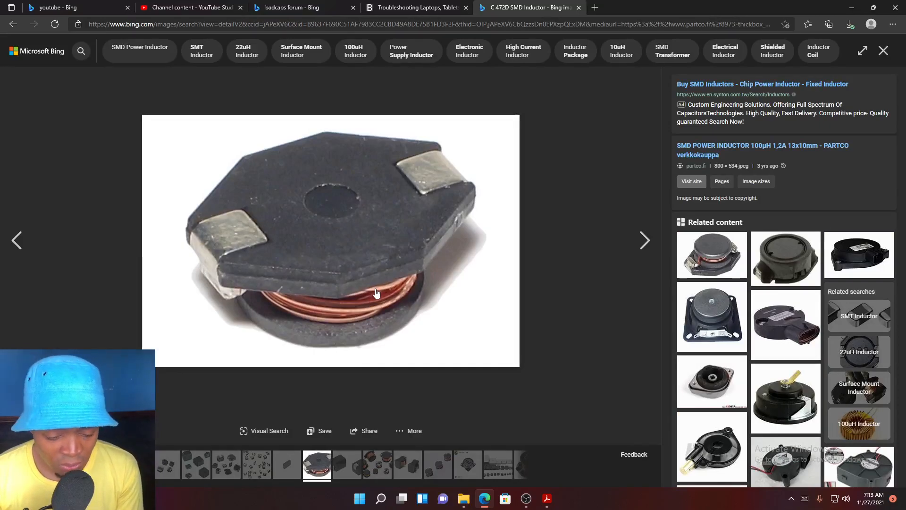
mouse_move(498, 110)
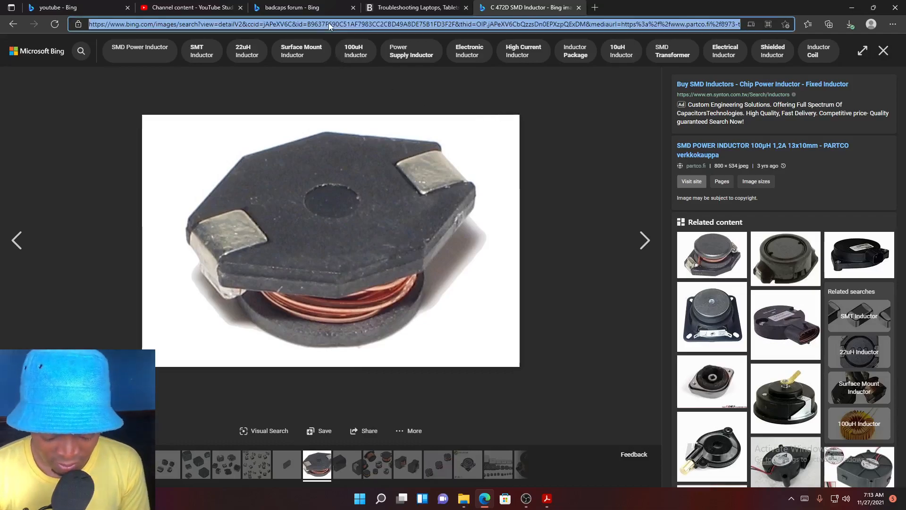
Search Bing for 'function of the inductor'.
type("what inside the smd coil")
type("p")
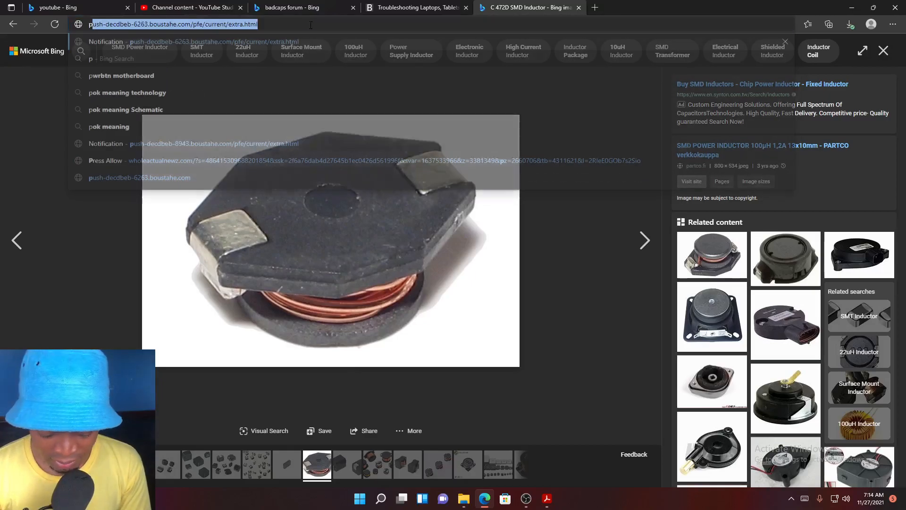
type("fy")
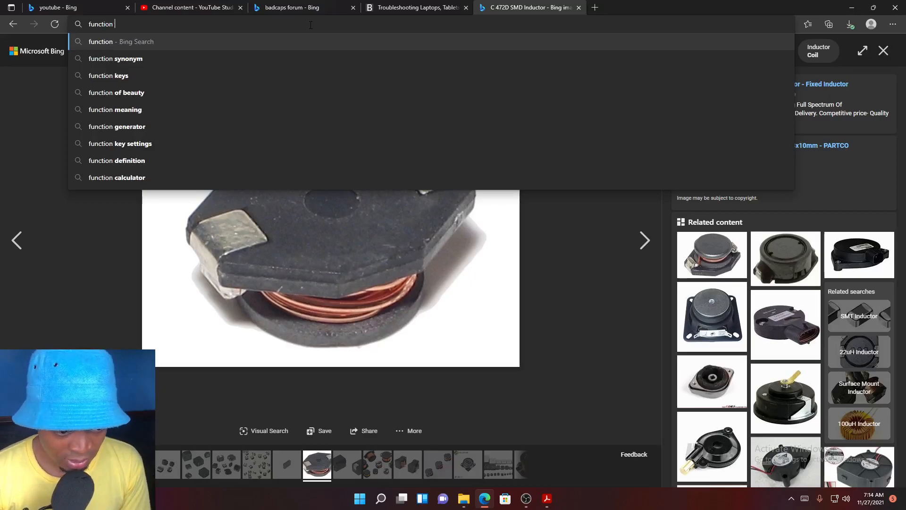
type("of t")
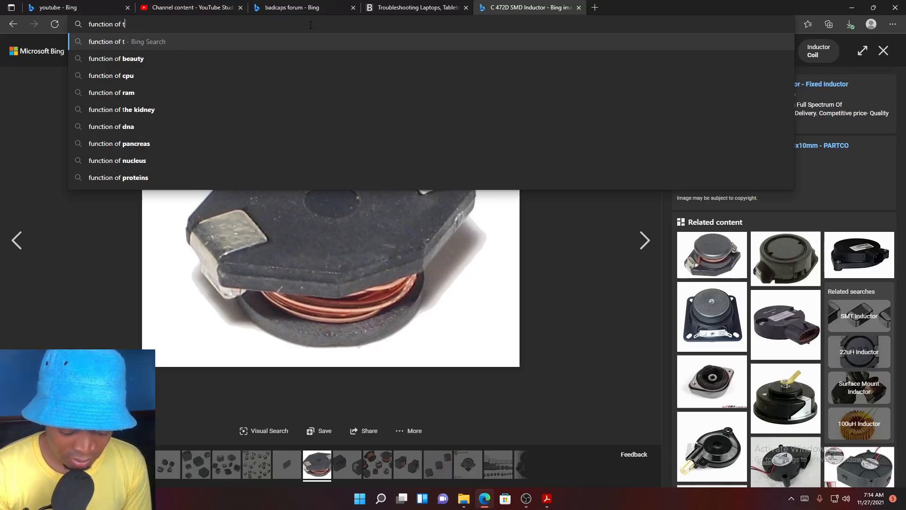
type("he inductor")
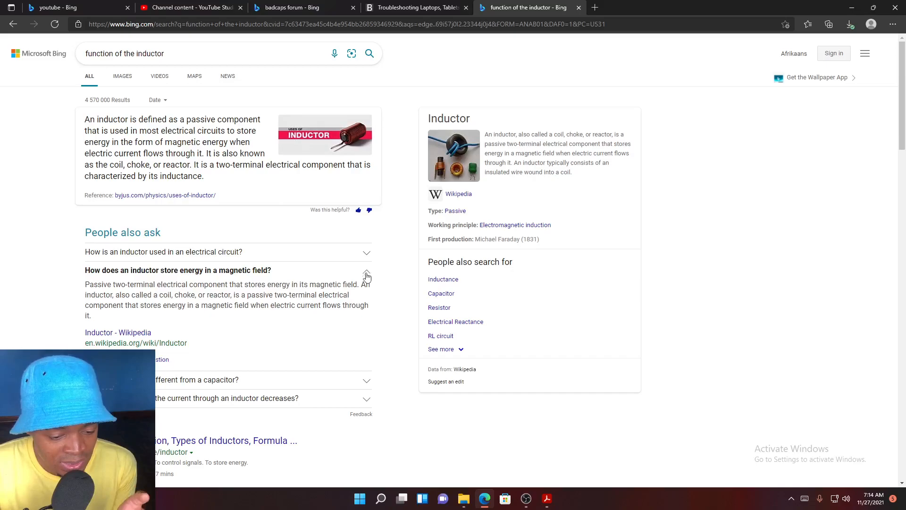
Expand an answer and scroll down to the 'Images of Function of The Inductor' section.
left_click(367, 272)
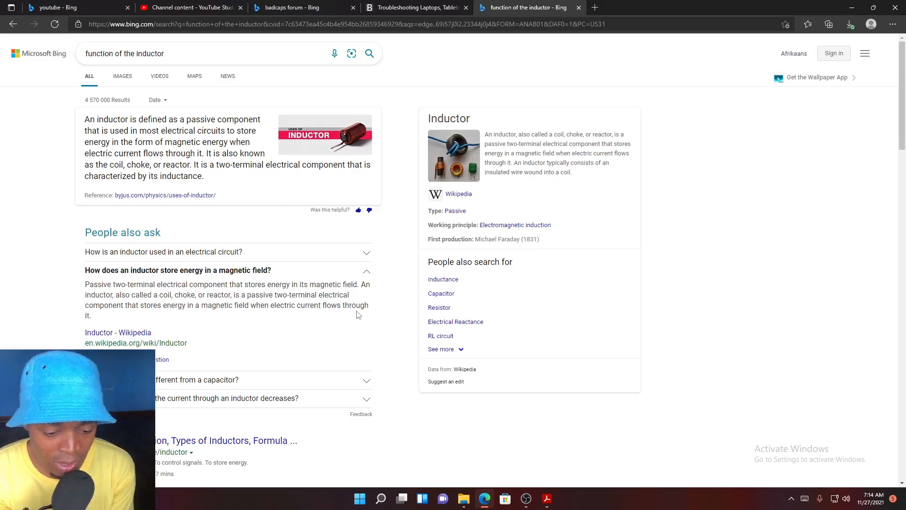
mouse_move(357, 308)
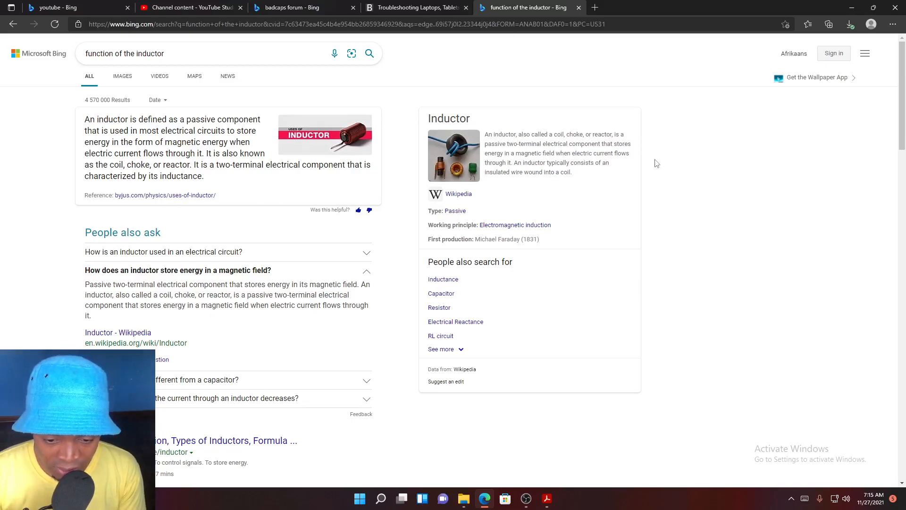
mouse_move(624, 182)
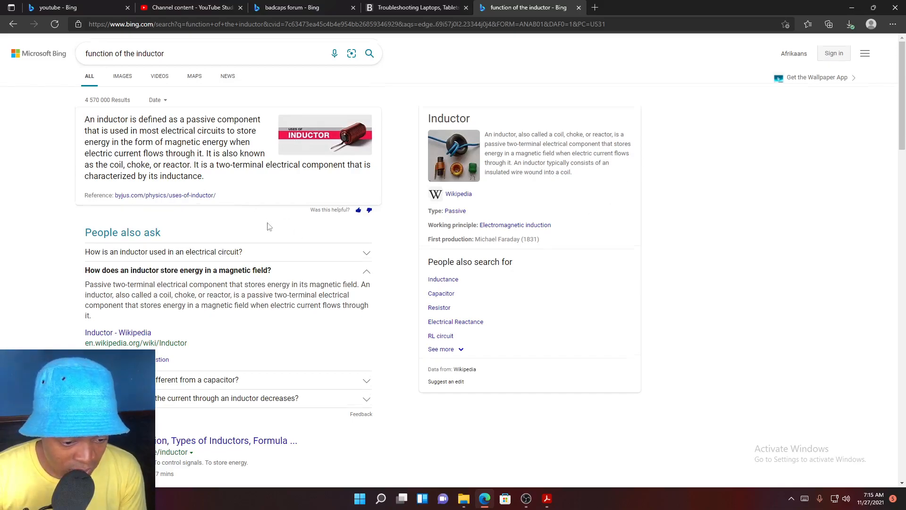
scroll("down", 3)
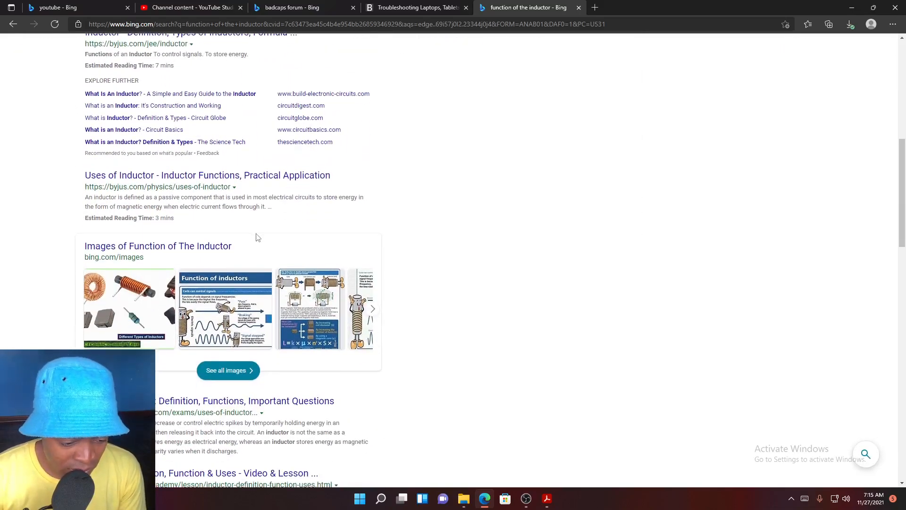
mouse_move(206, 357)
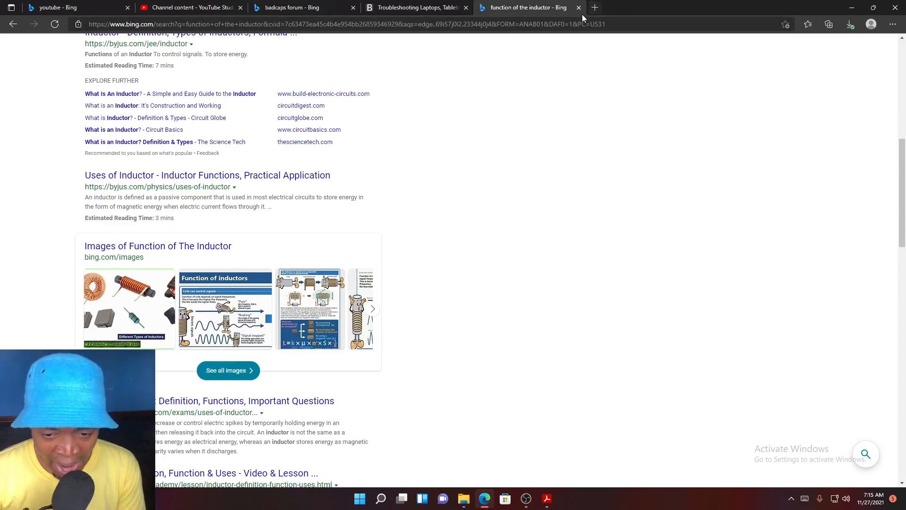
mouse_move(542, 487)
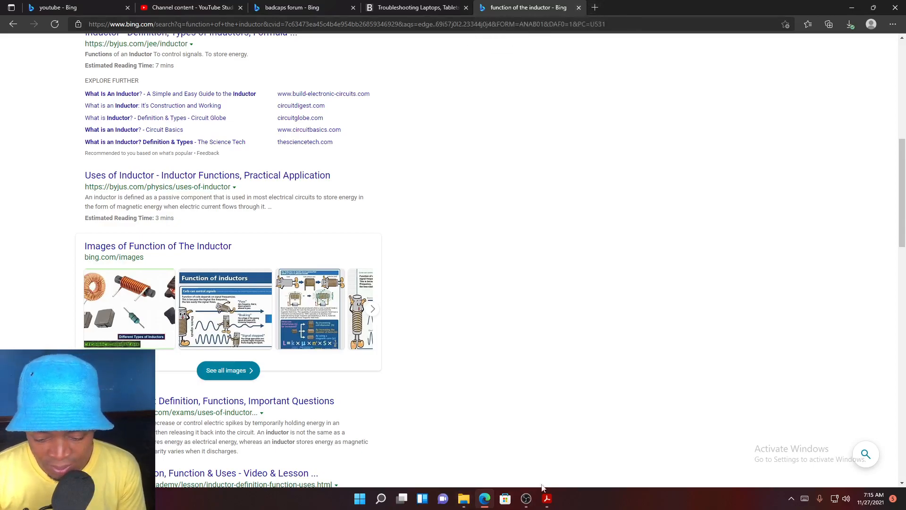
Switch to the Adobe Acrobat laptop schematic from the taskbar.
left_click(546, 498)
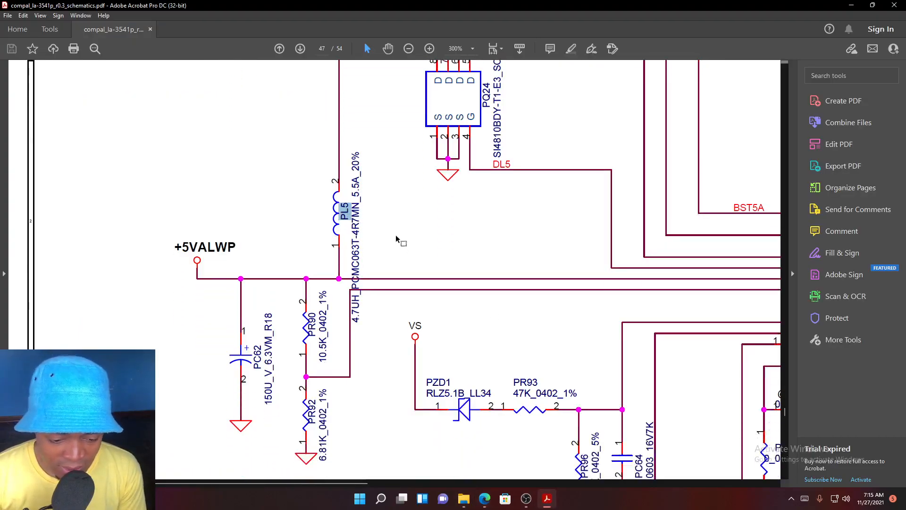
Scroll down and right to show PL5 with the 8734_VREF net and resistors PR91, PR94, PR203.
scroll("down", 3)
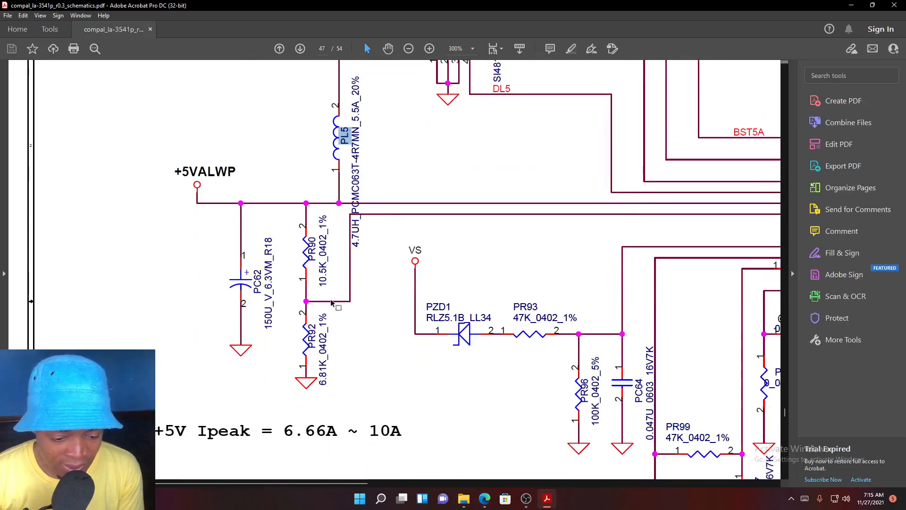
mouse_move(373, 415)
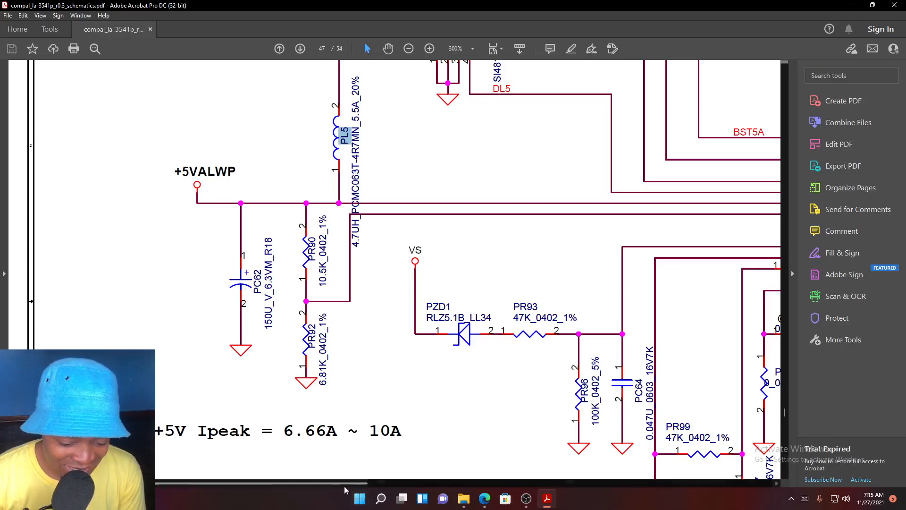
scroll("right", 3)
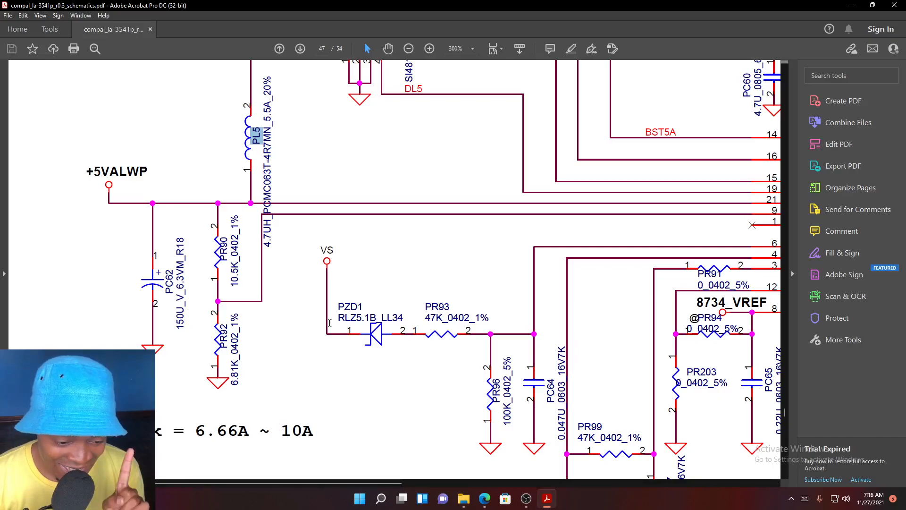
mouse_move(350, 430)
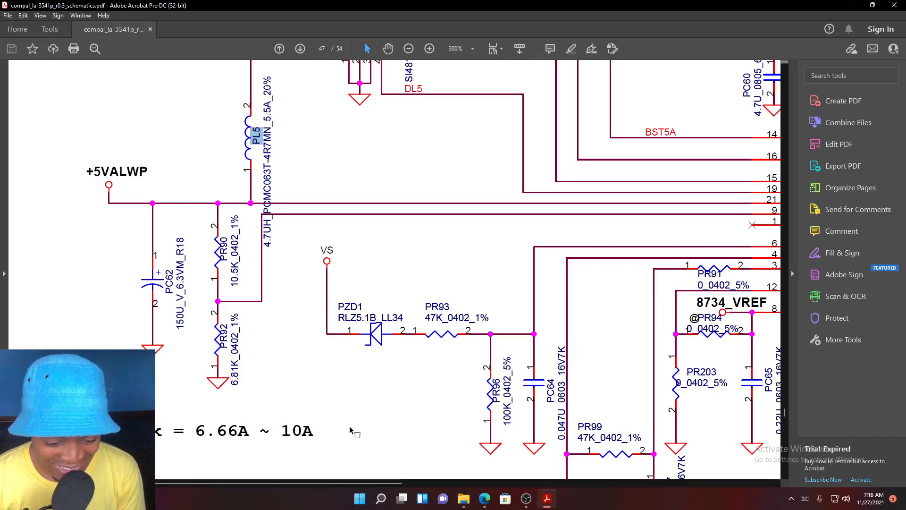
mouse_move(354, 420)
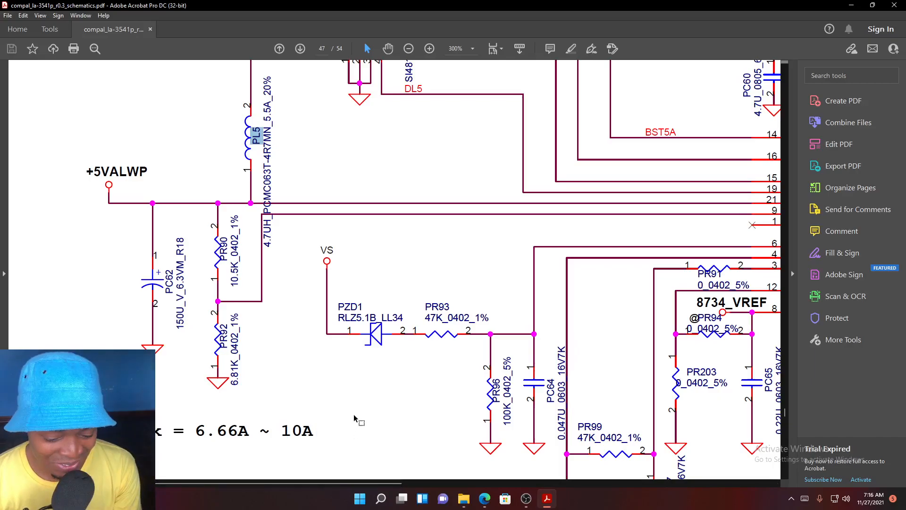